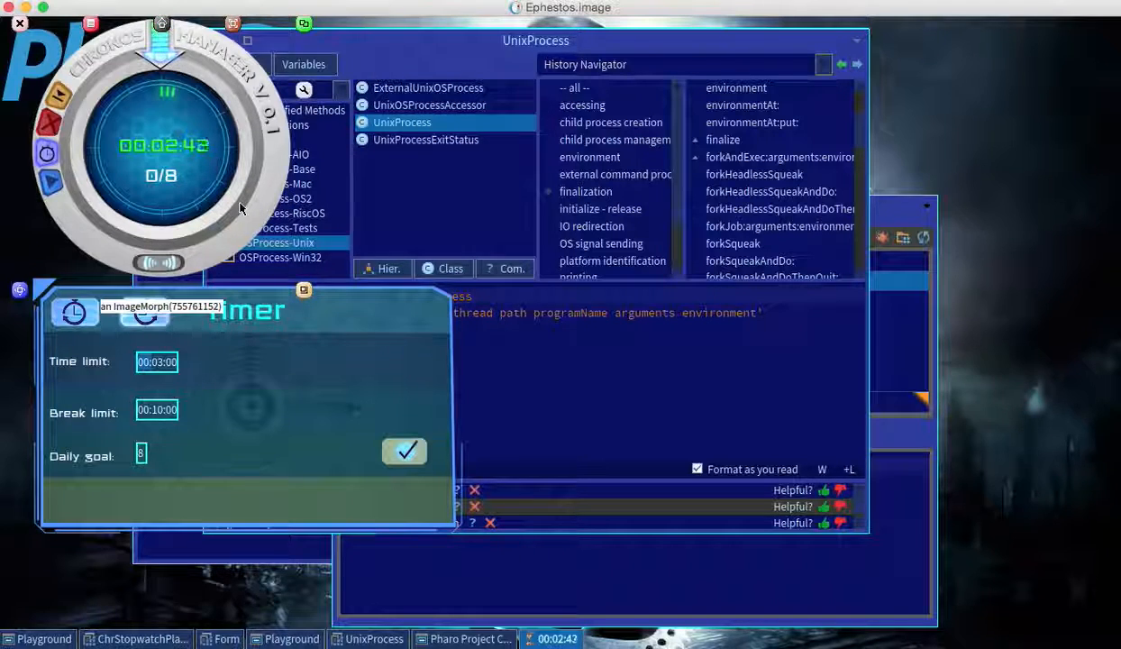
mouse_move(309, 39)
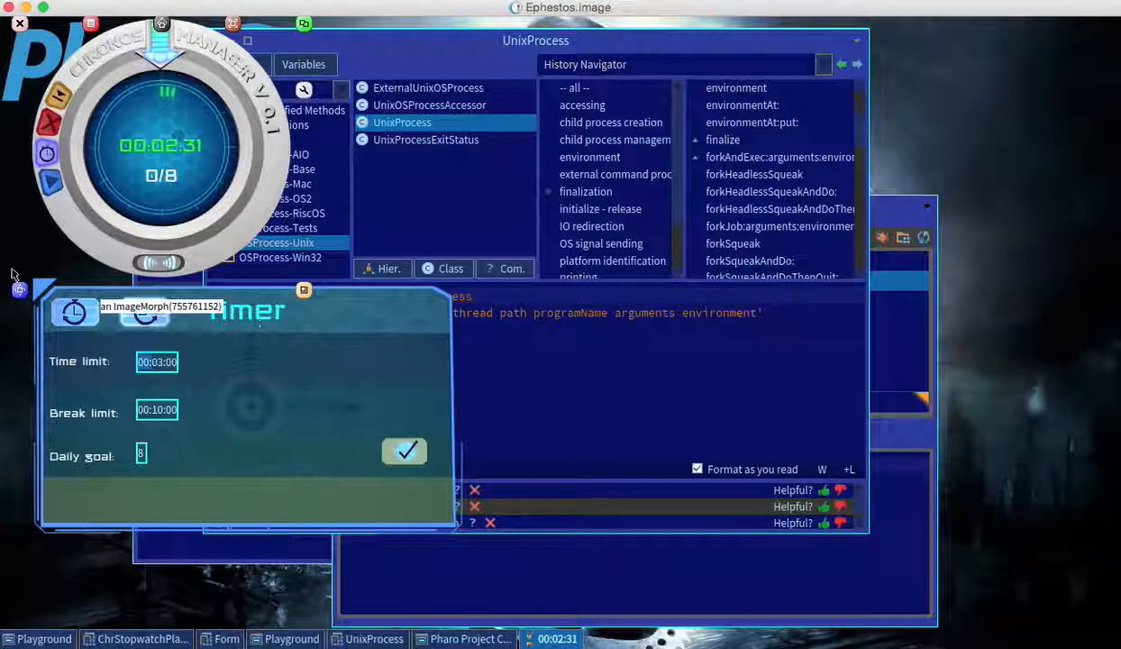
mouse_move(72, 377)
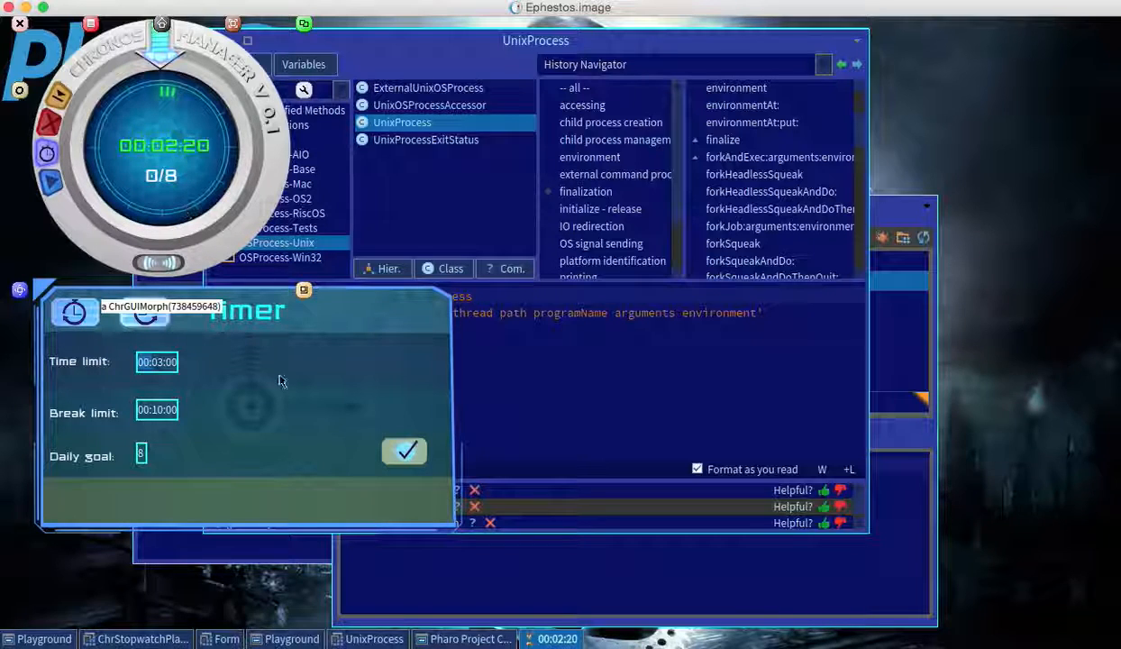
mouse_move(47, 153)
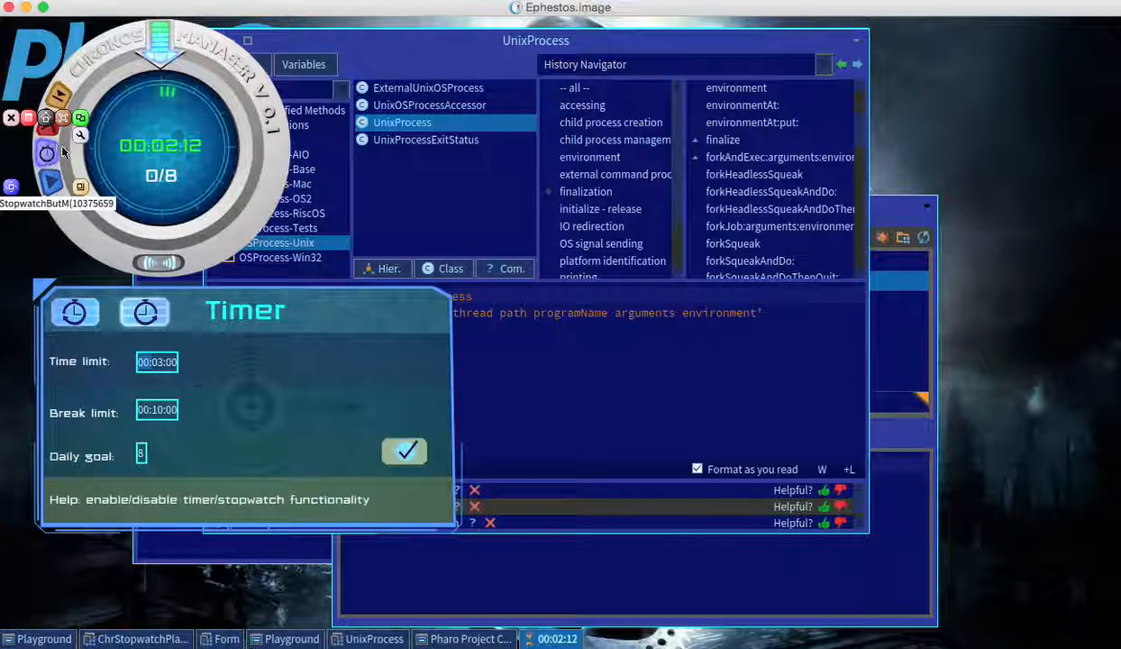
mouse_move(223, 244)
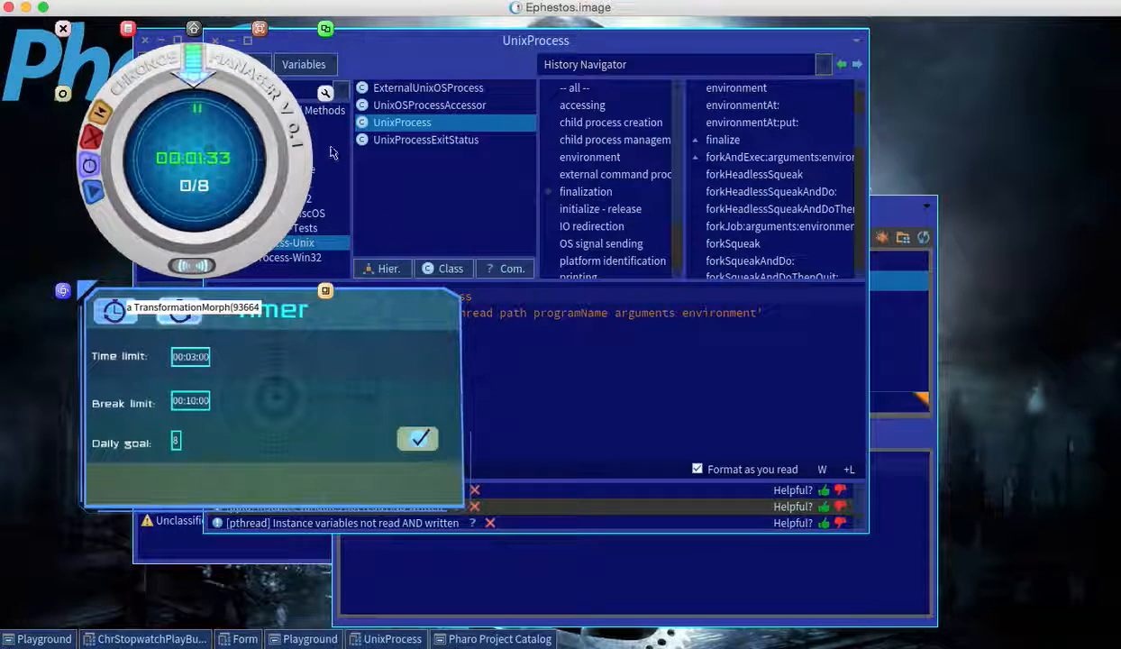
- Inspect ChrGUIMorph from its halo, enlarge the Inspector, and scroll through its variables
click(325, 92)
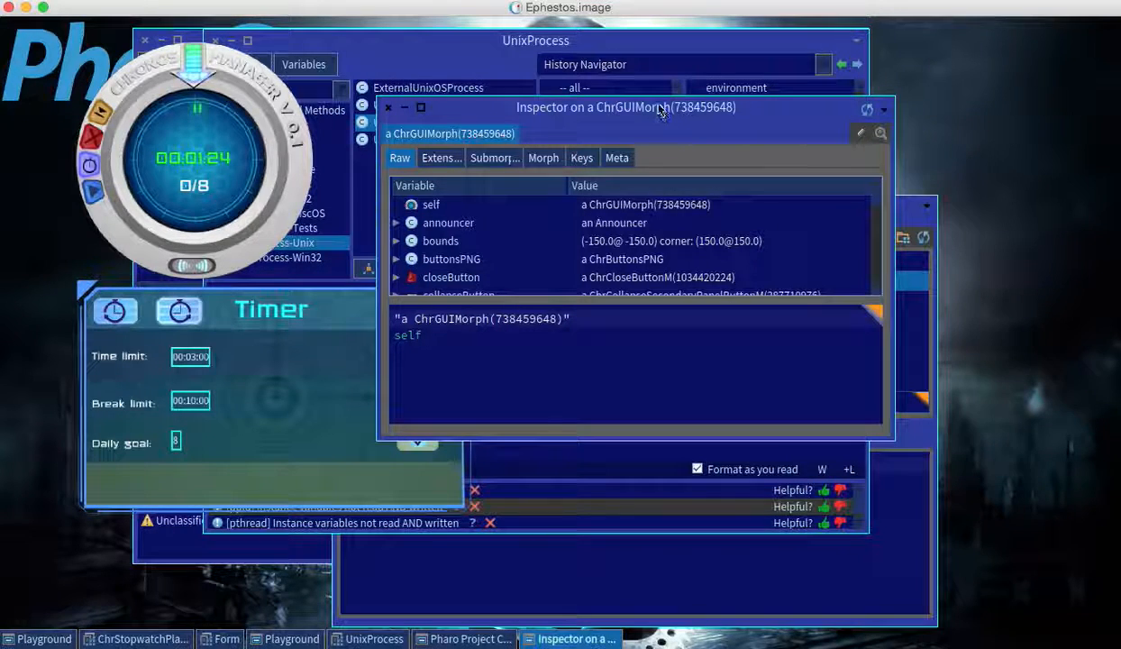
drag(626, 107, 557, 64)
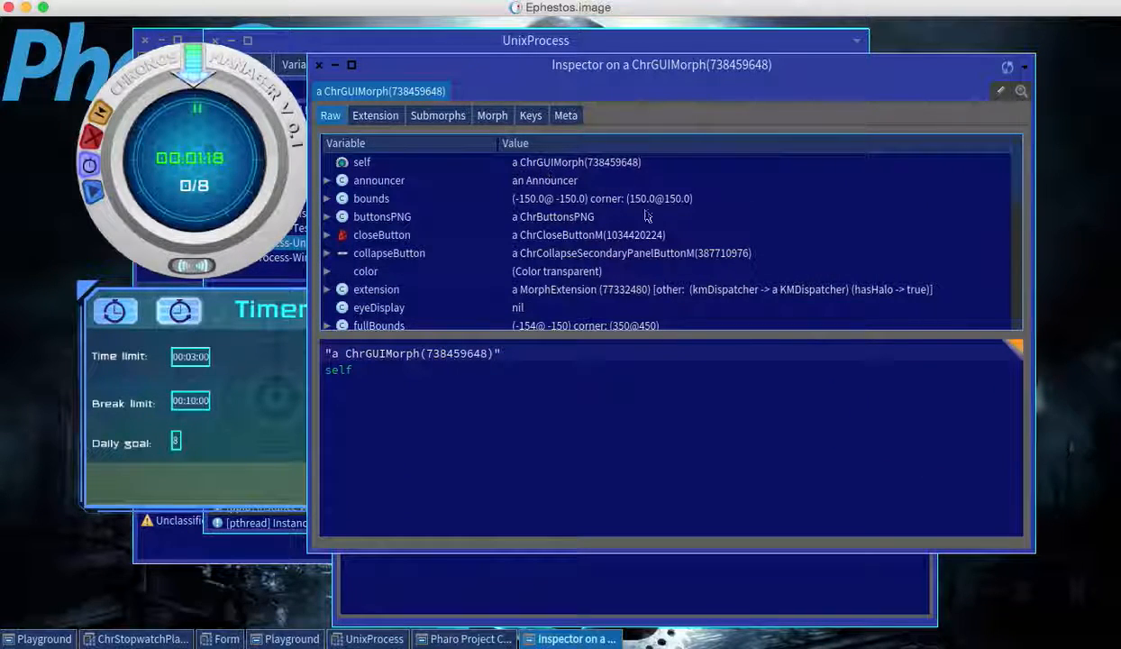
scroll(down, 3)
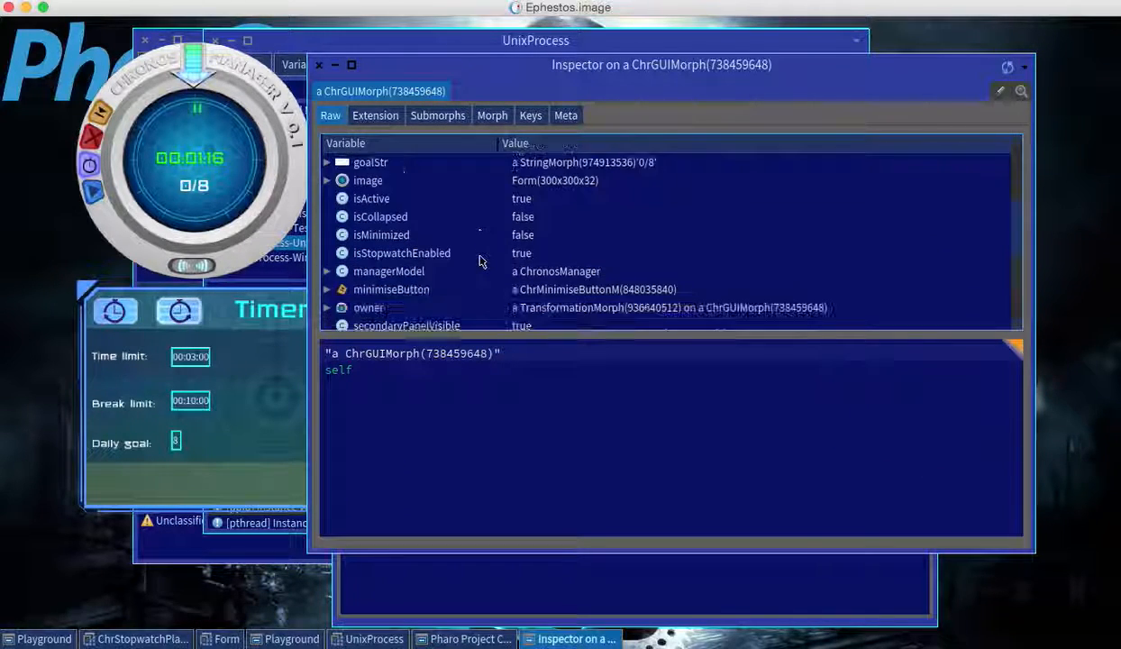
scroll(down, 3)
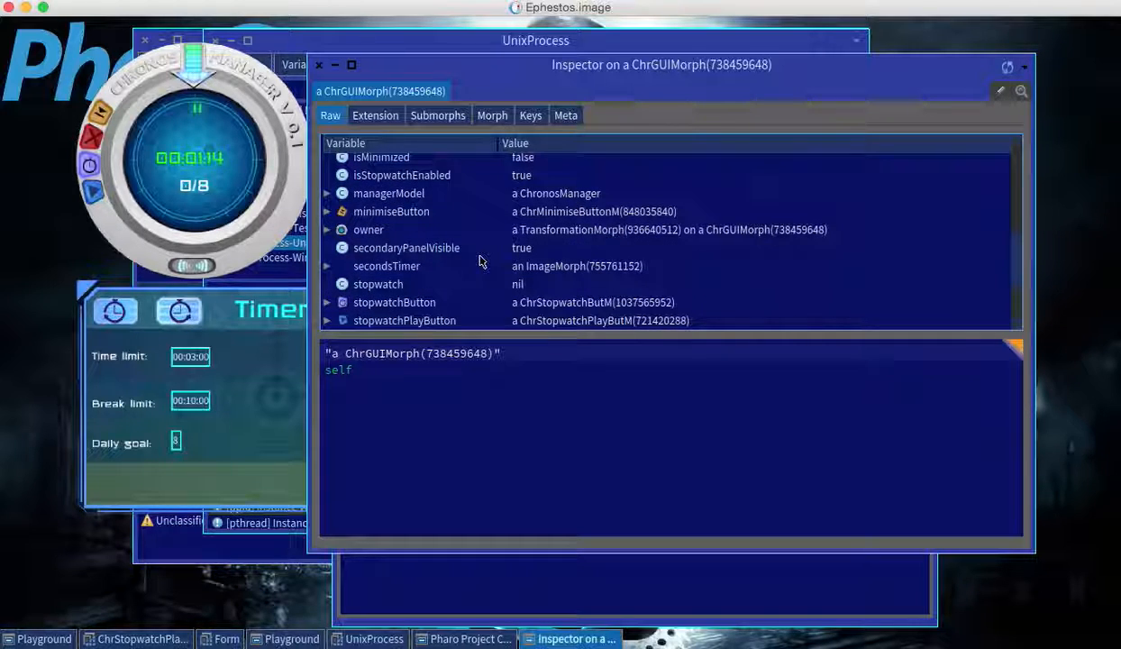
scroll(down, 3)
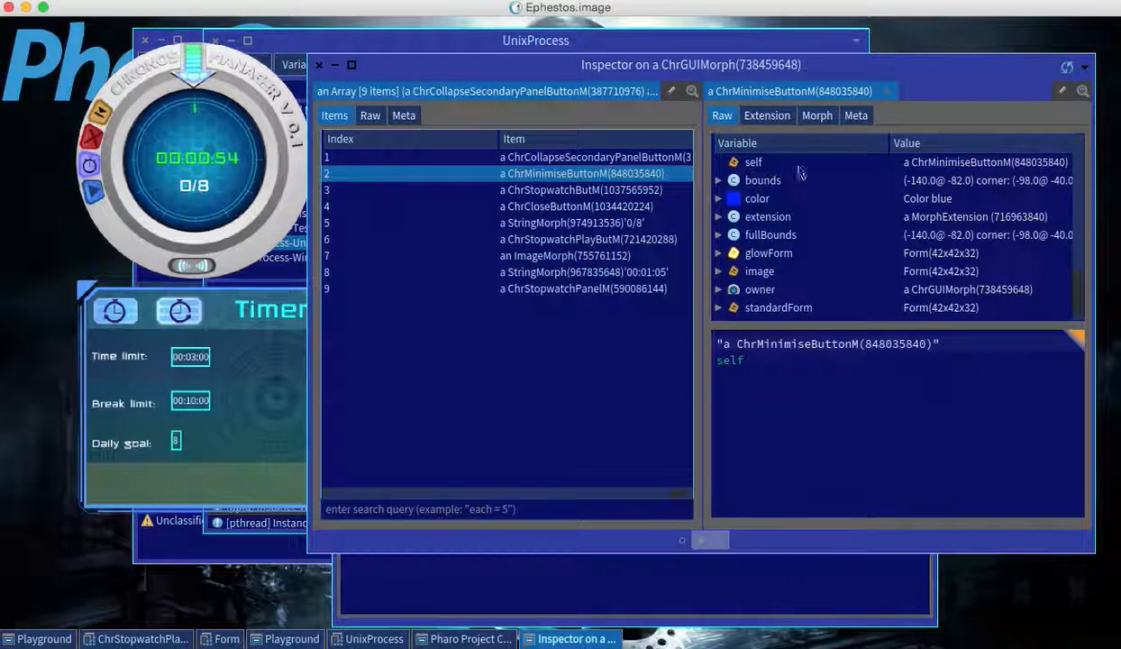
- Browse the minimise button's Extension and Meta views, listing ChrMinimiseButtonM and ChrGlowButtonM methods
click(817, 115)
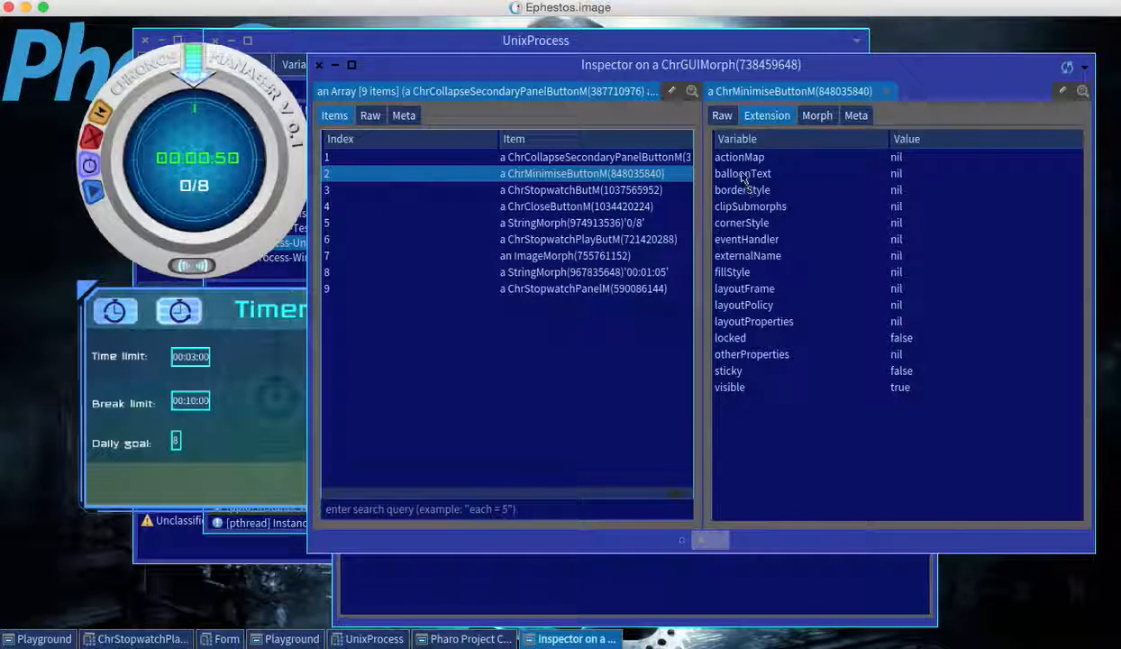
mouse_move(806, 311)
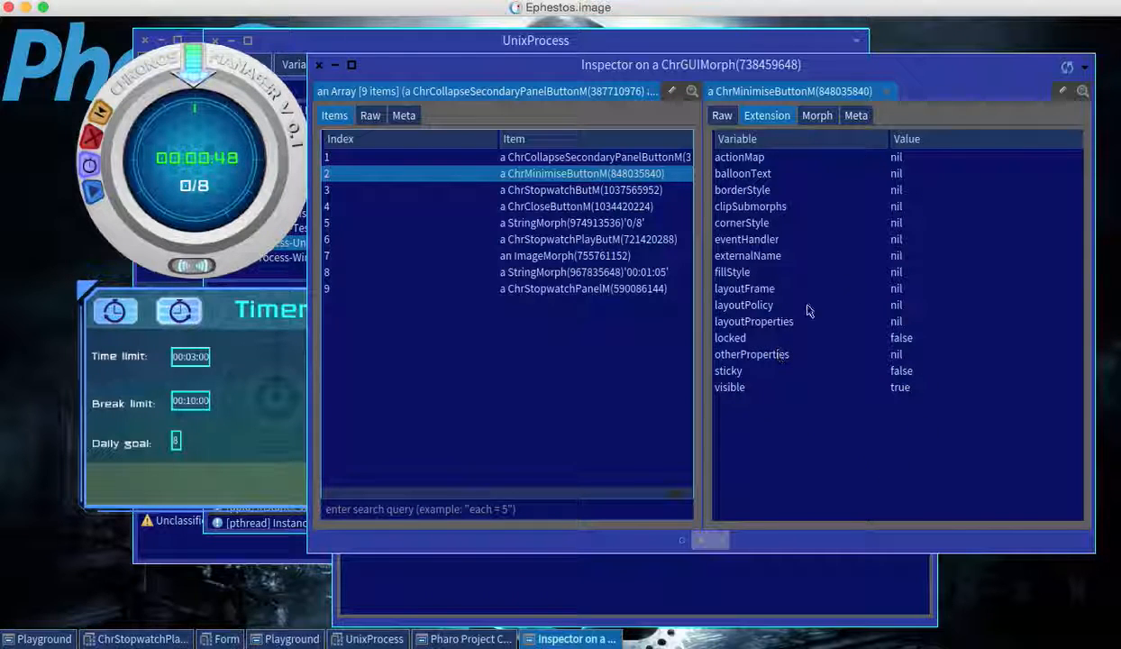
click(856, 115)
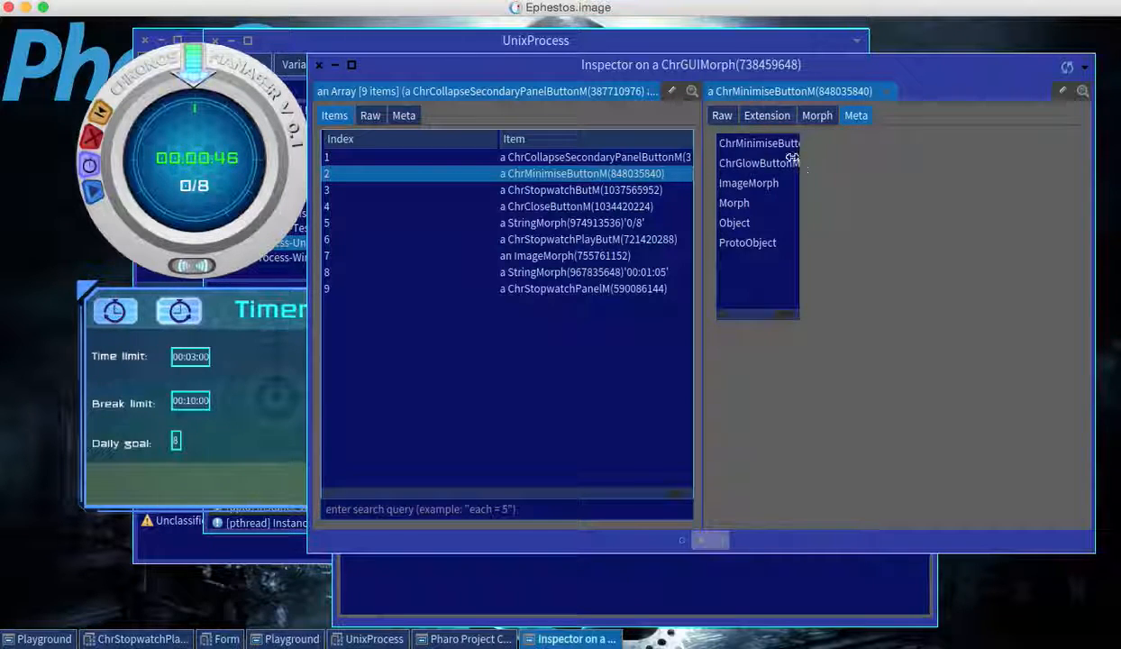
click(758, 142)
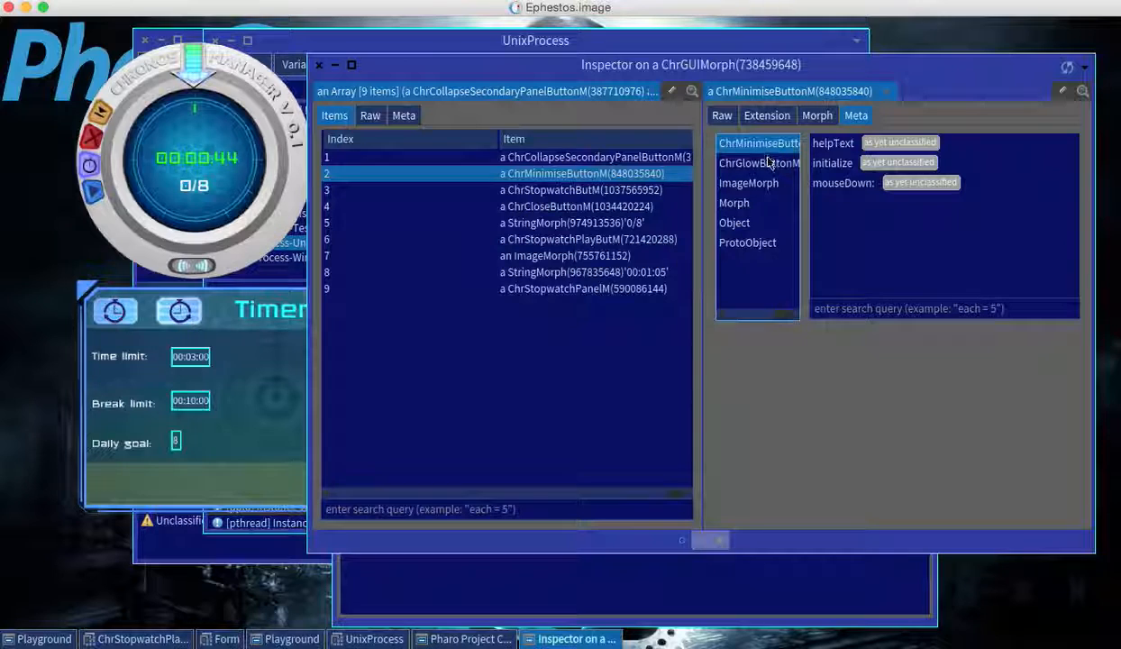
click(759, 163)
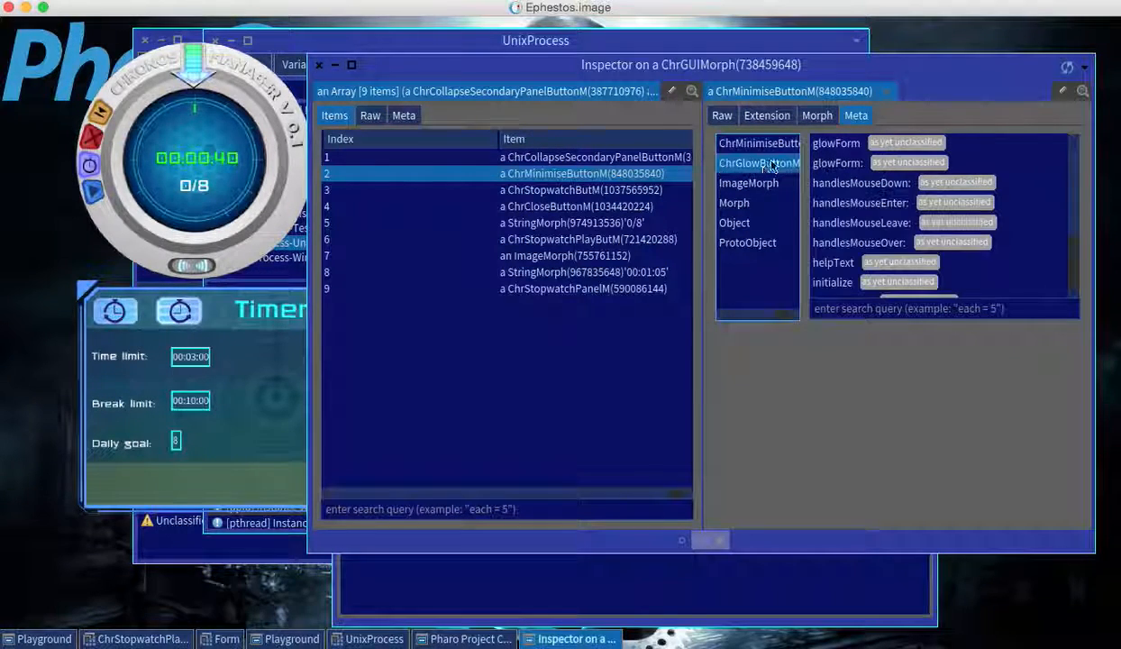
mouse_move(761, 214)
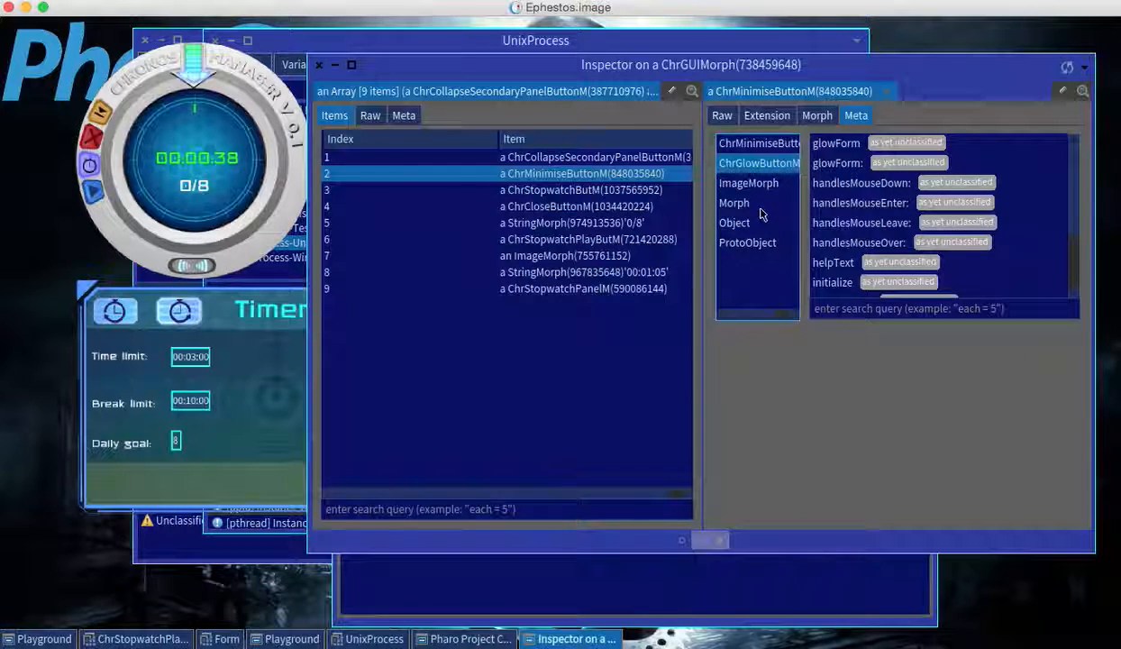
mouse_move(784, 572)
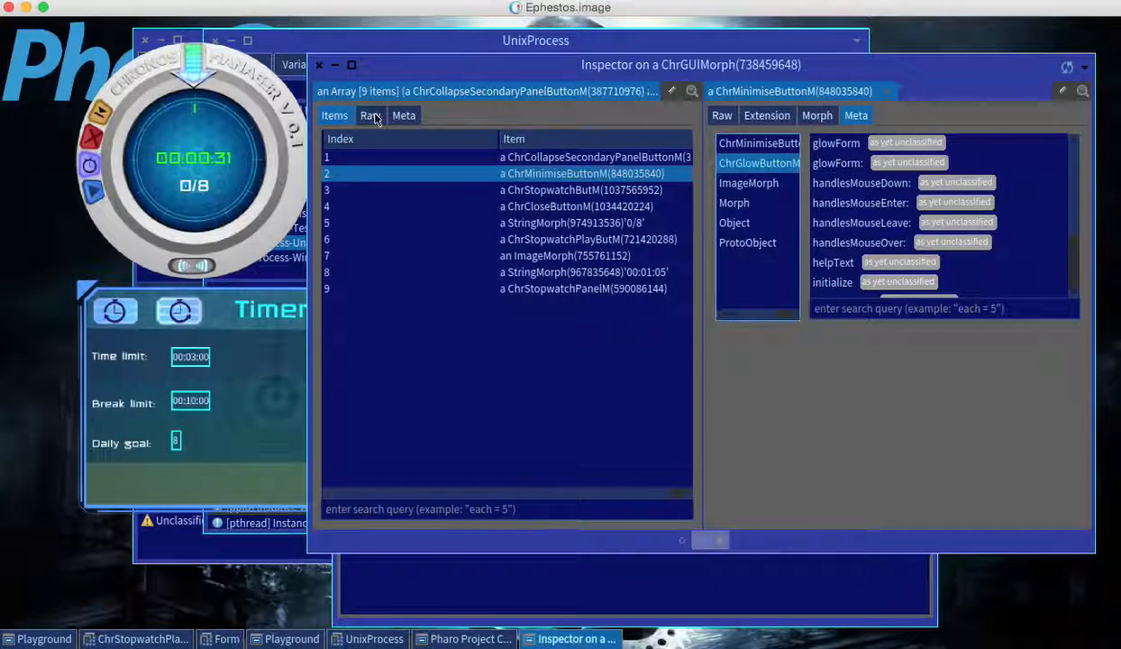
- View the submorphs array Raw, draft 'self position', then go back to the ChrGUIMorph pane
click(369, 116)
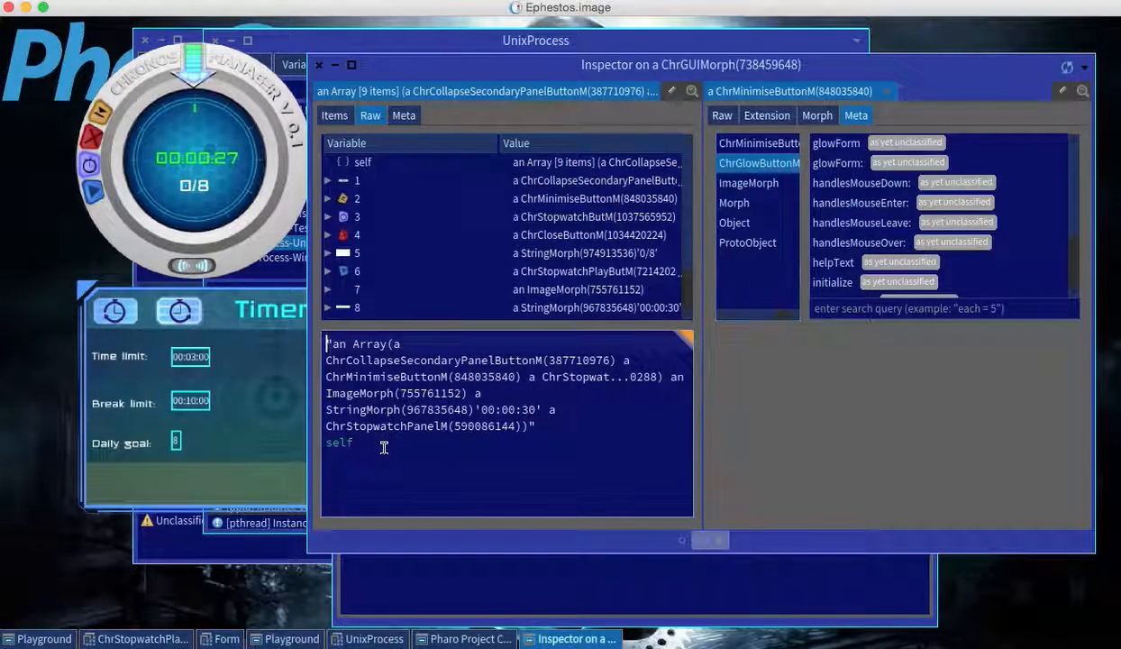
text(pos)
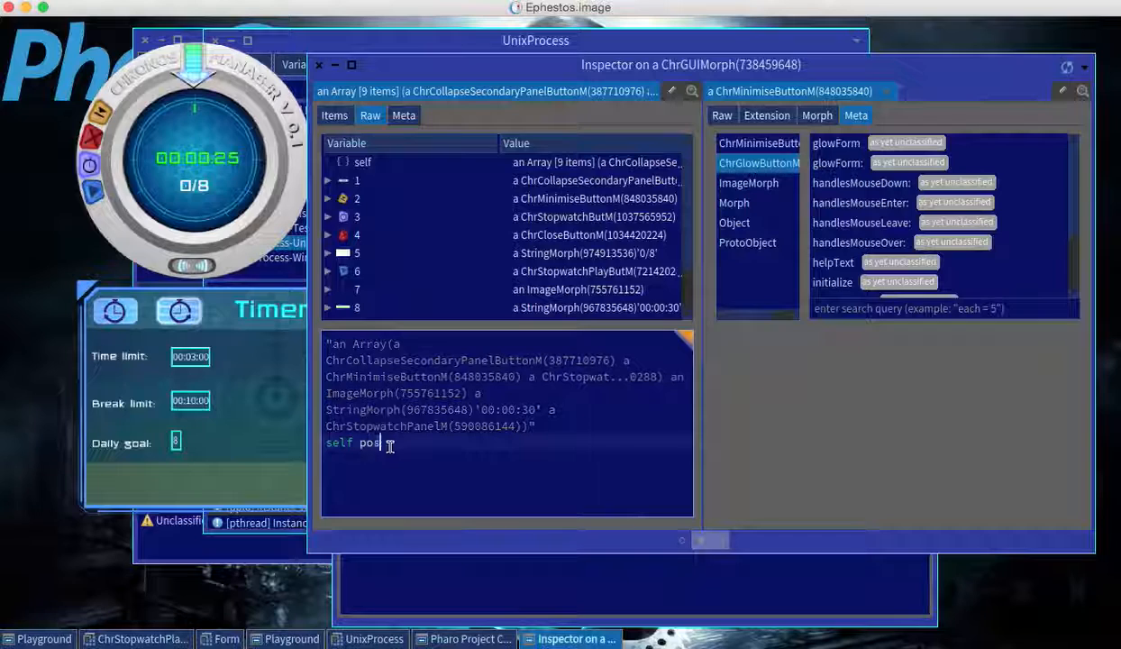
text(ition)
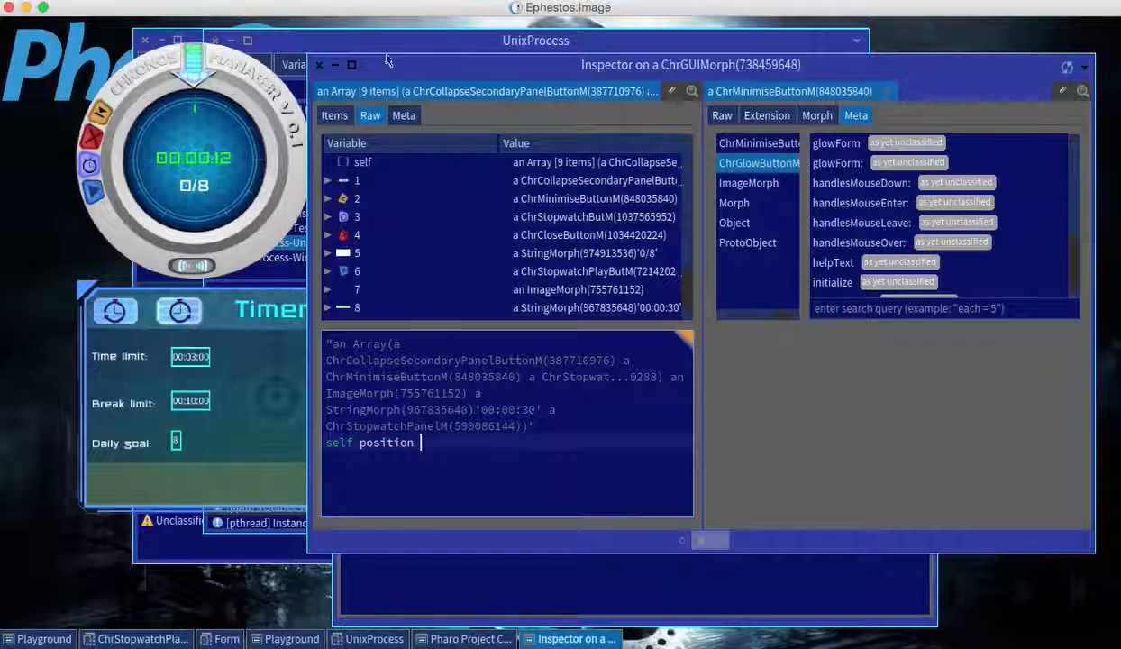
click(335, 115)
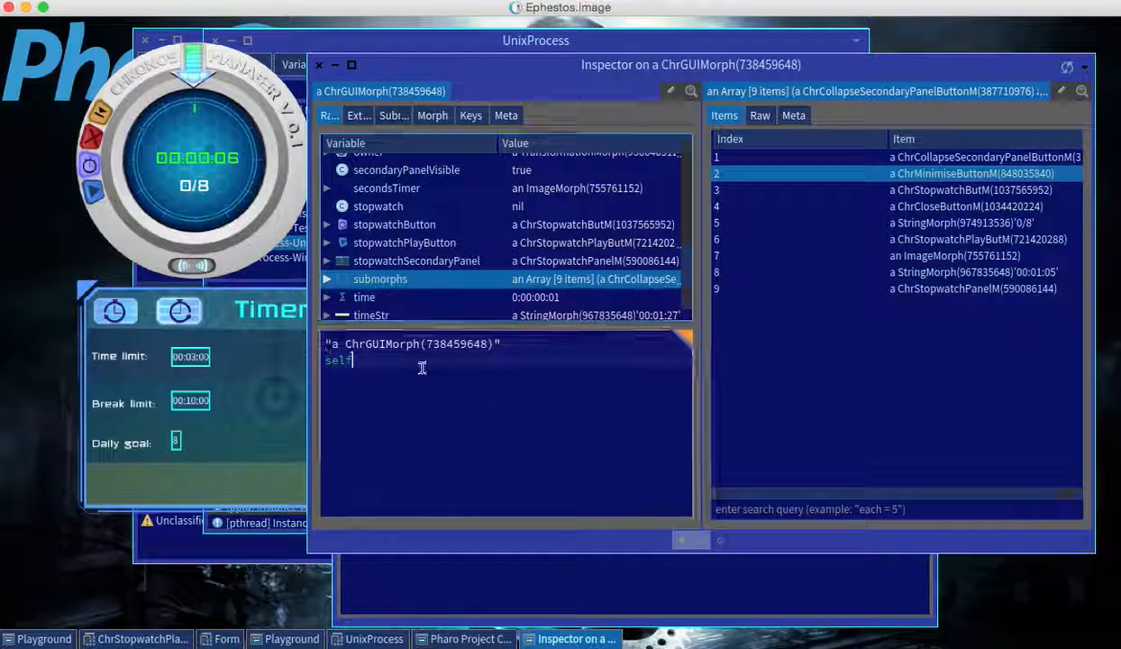
- Print 'self position' in the ChrGUIMorph evaluator, showing the result inline
text(posit)
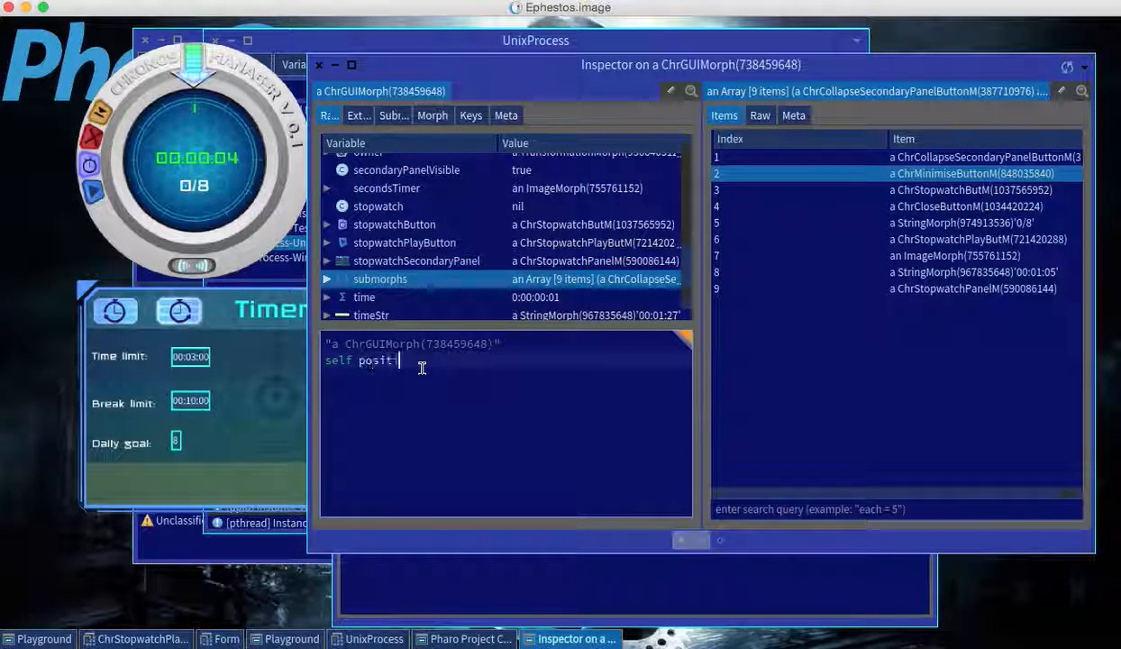
text(ion)
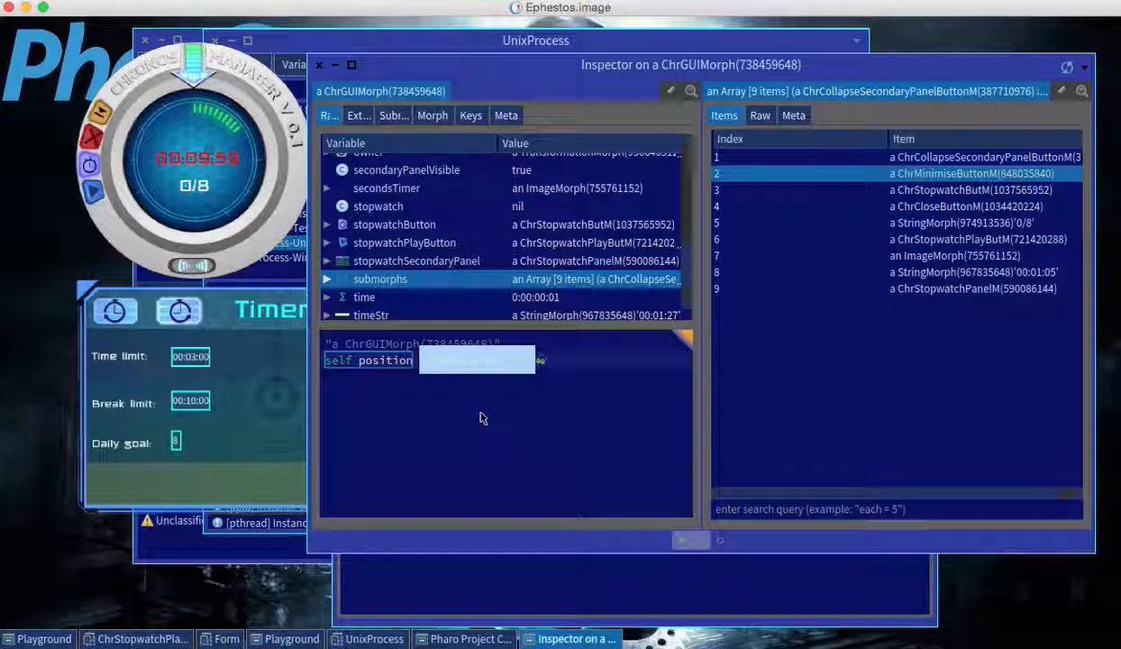
mouse_move(503, 526)
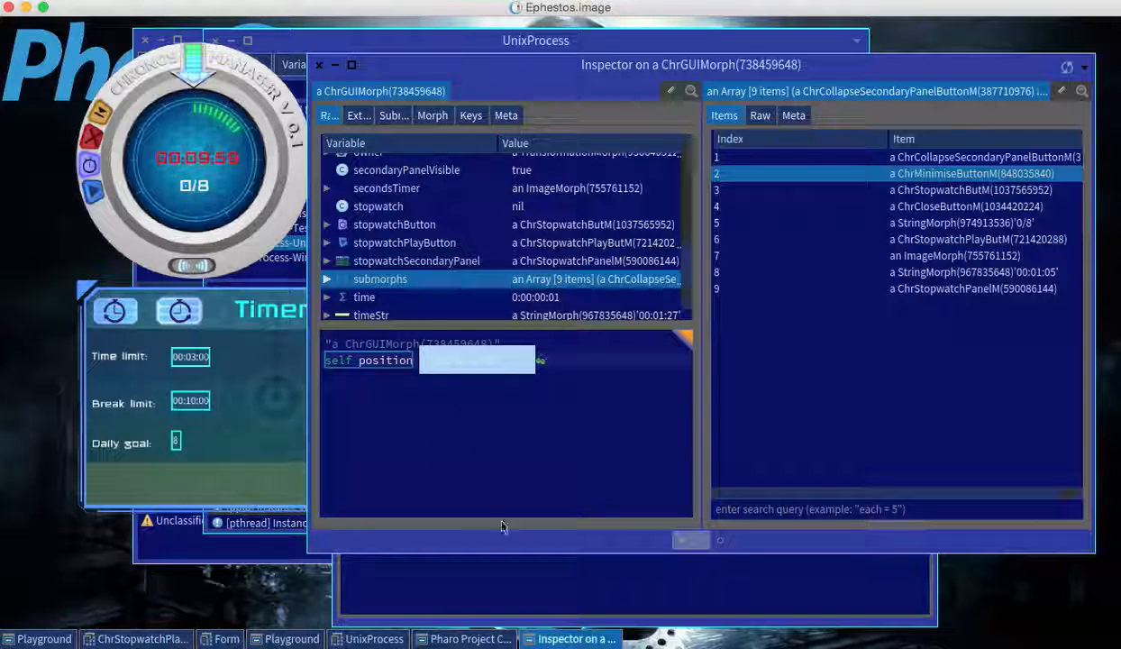